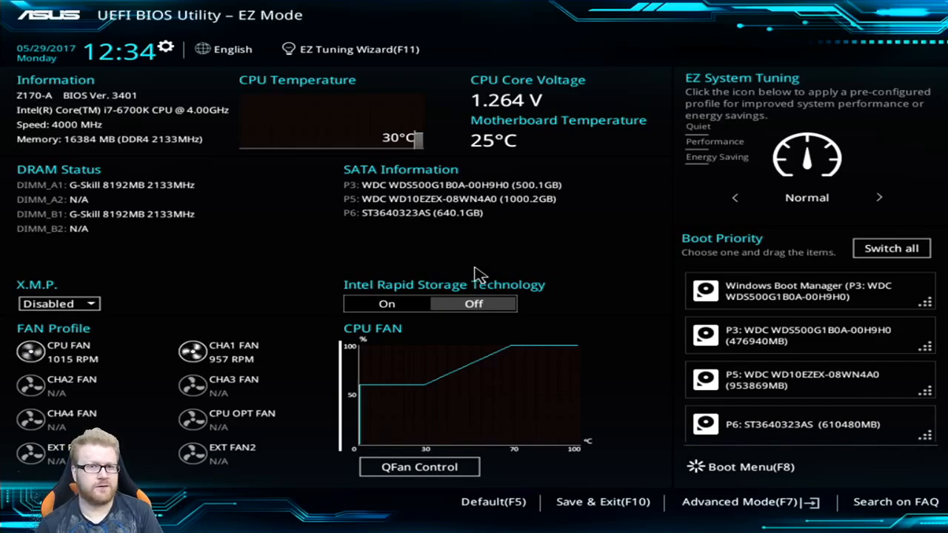
{"action": "mouse_move", "coordinate": [475, 274]}
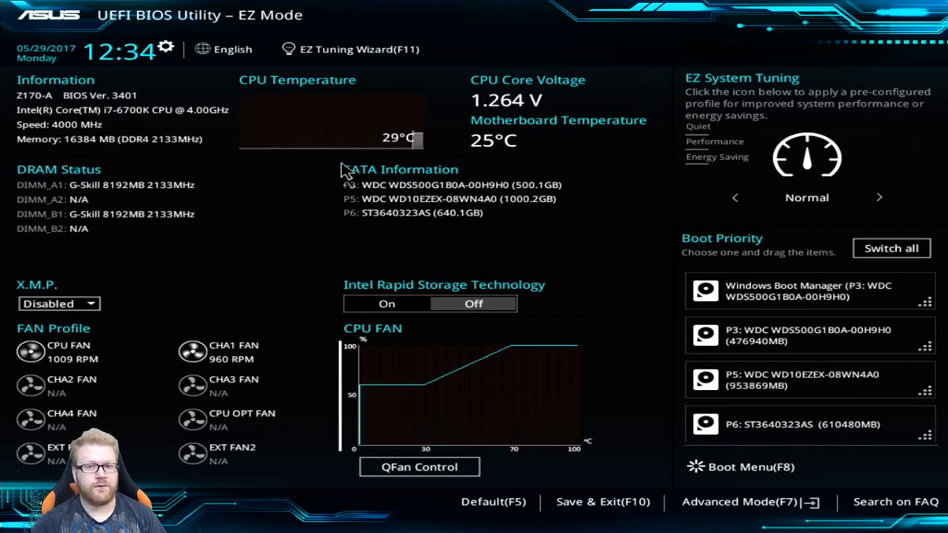
{"action": "mouse_move", "coordinate": [740, 115]}
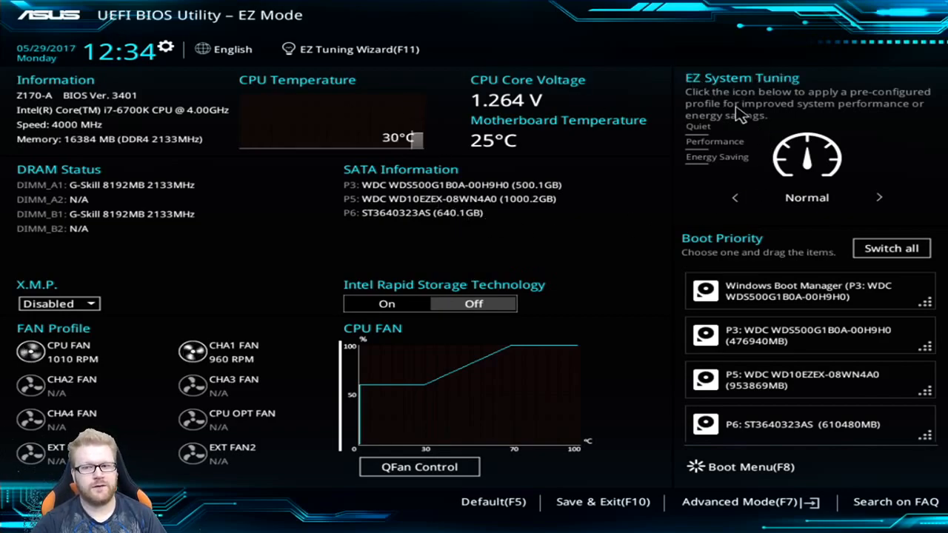
{"action": "mouse_move", "coordinate": [833, 162]}
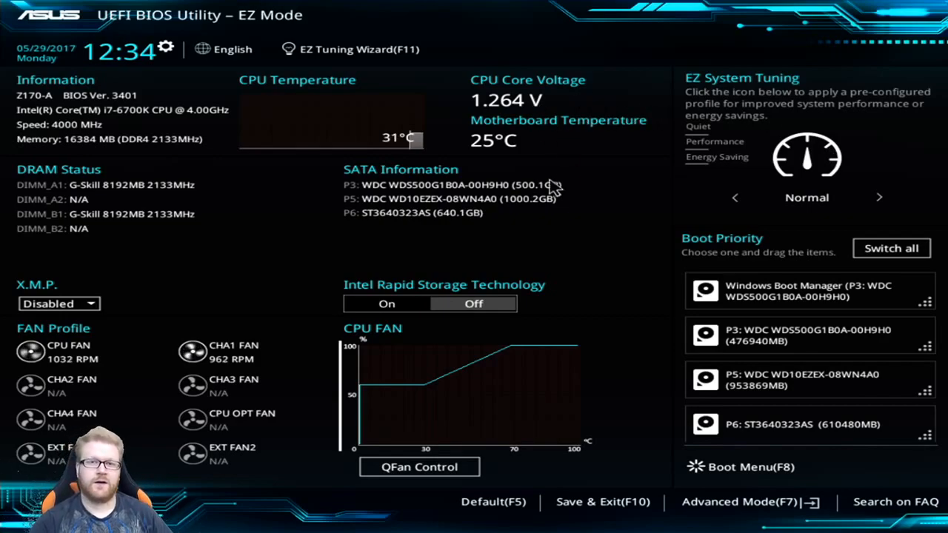
{"action": "mouse_move", "coordinate": [596, 142]}
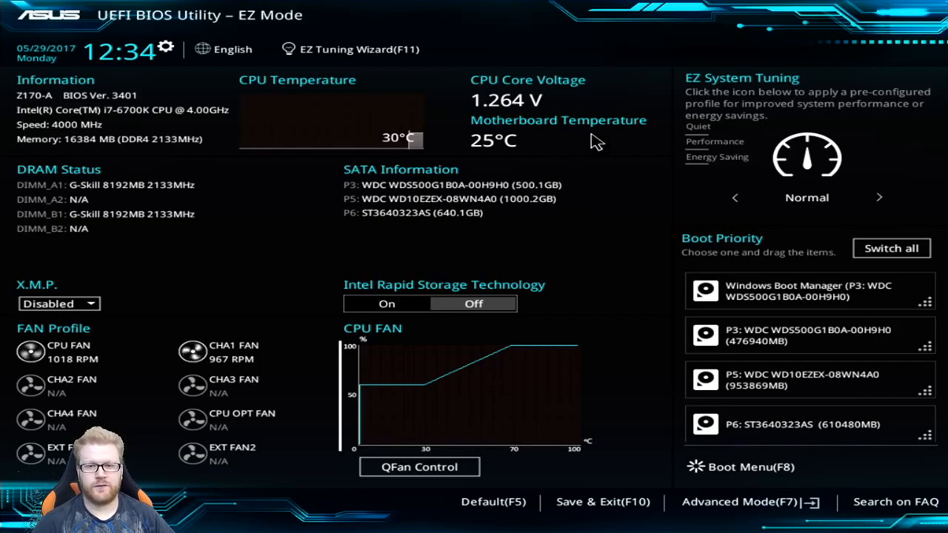
{"action": "mouse_move", "coordinate": [509, 33]}
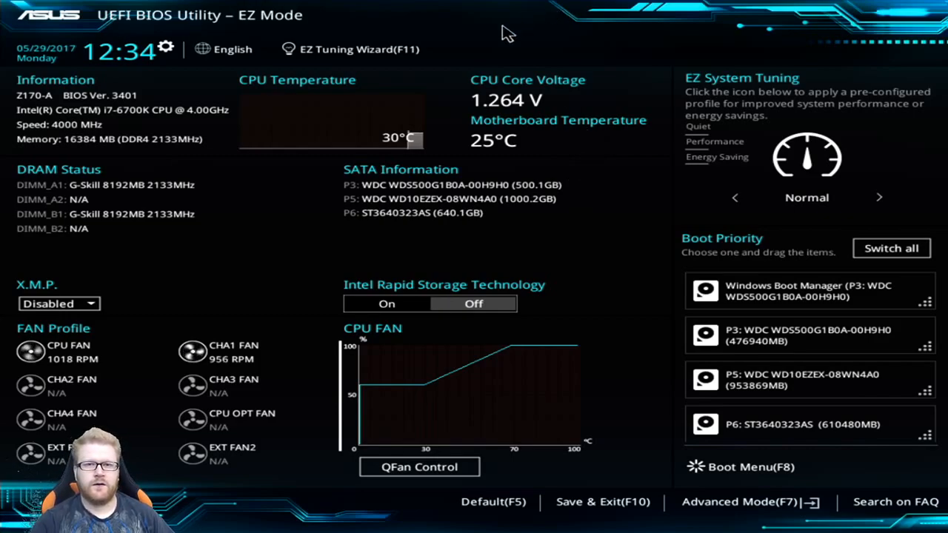
{"action": "mouse_move", "coordinate": [411, 100]}
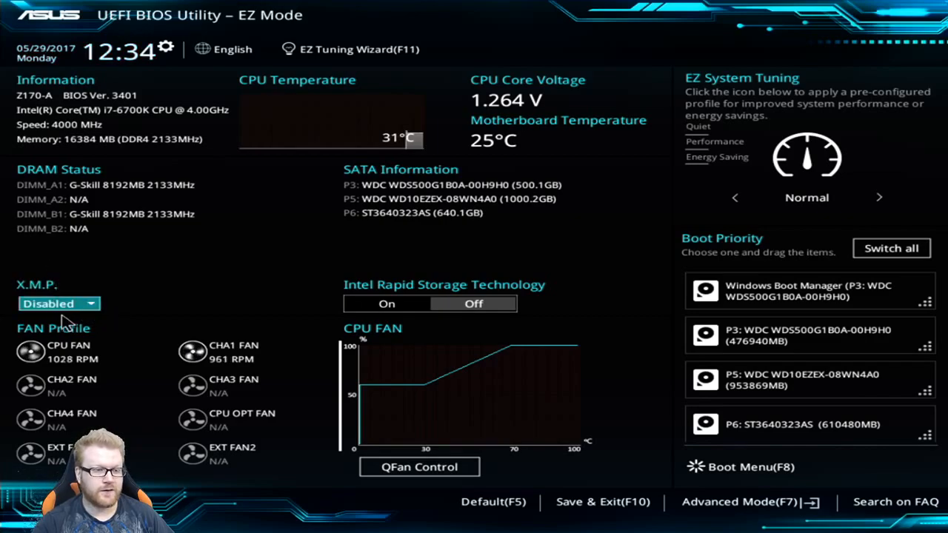
Set X.M.P. to Profile #1 (DDR4-3000) and switch to Advanced Mode
{"action": "left_click", "coordinate": [59, 304]}
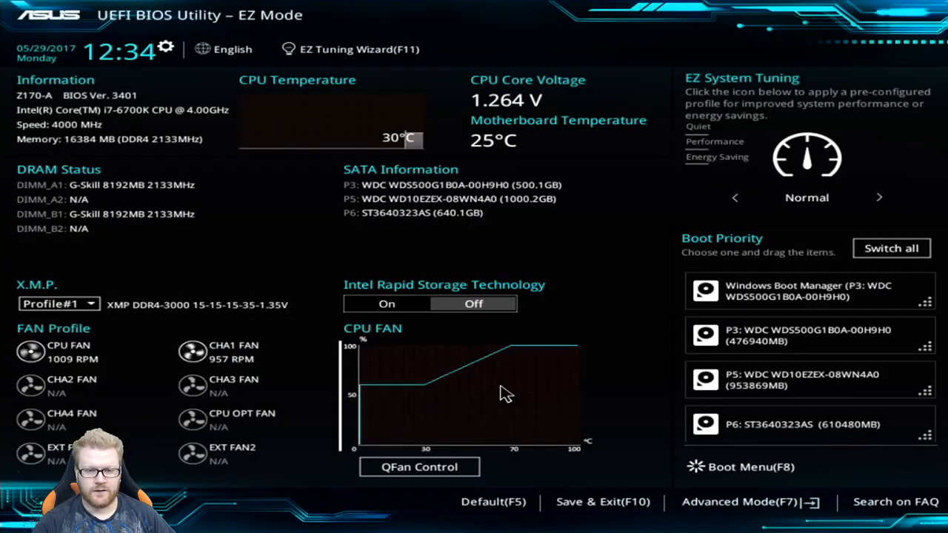
{"action": "mouse_move", "coordinate": [166, 257]}
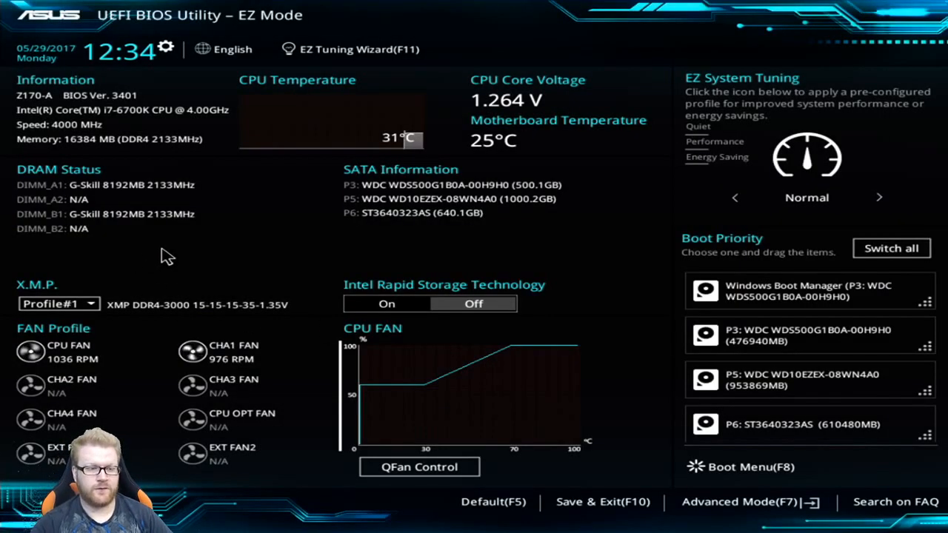
{"action": "mouse_move", "coordinate": [669, 397]}
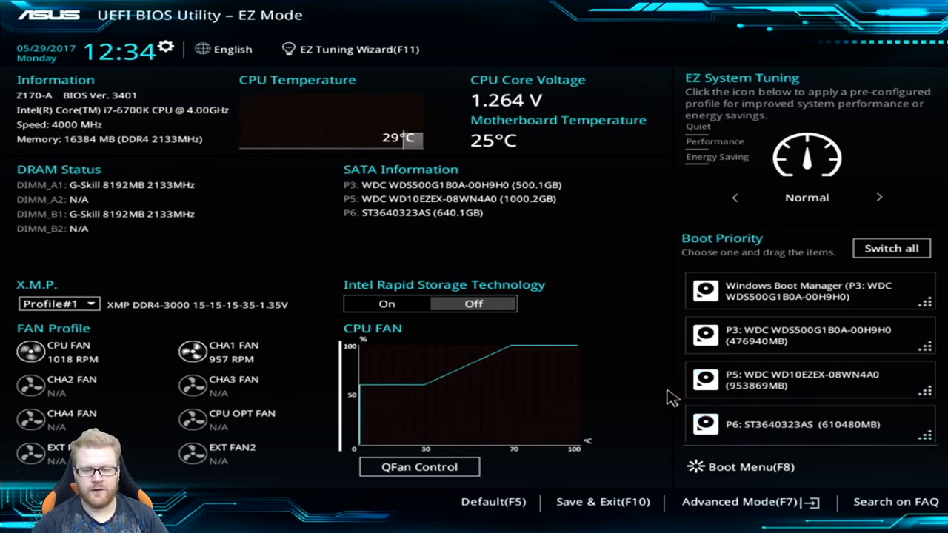
{"action": "left_click", "coordinate": [739, 501]}
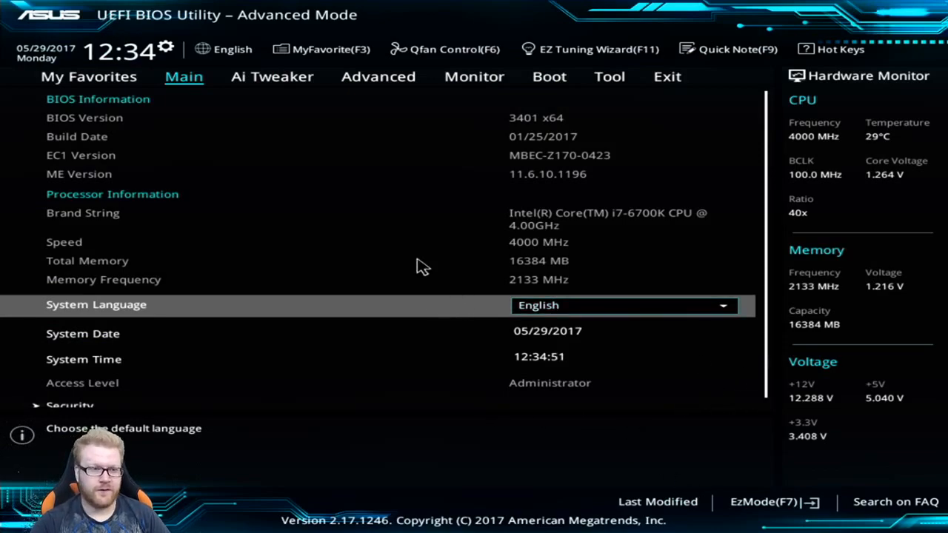
In Ai Tweaker, enter a core ratio limit of 45 for a 4500 MHz target
{"action": "left_click", "coordinate": [271, 77]}
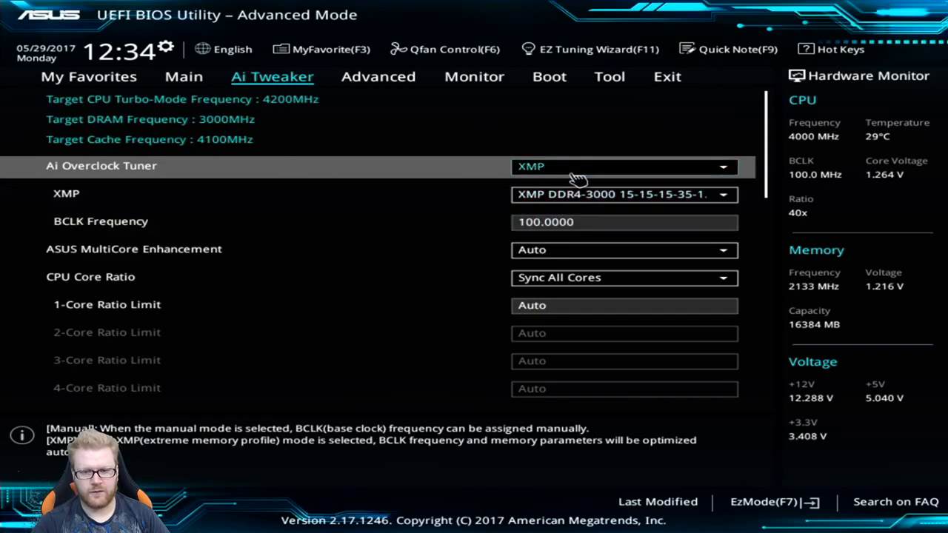
{"action": "mouse_move", "coordinate": [363, 140]}
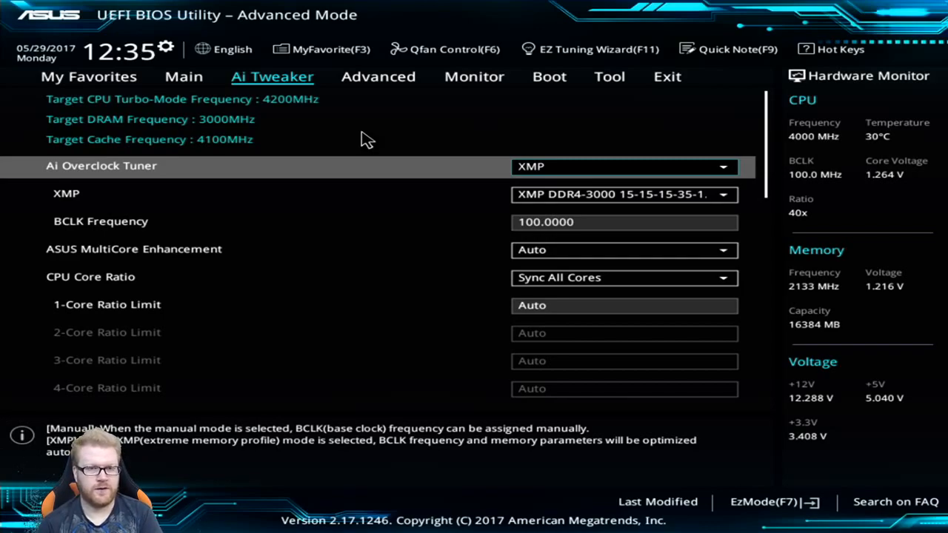
{"action": "mouse_move", "coordinate": [558, 244]}
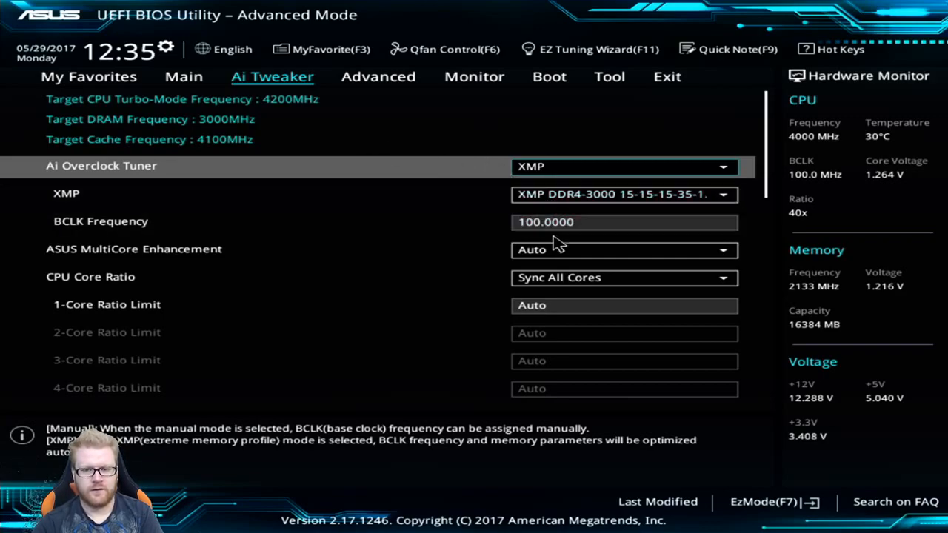
{"action": "mouse_move", "coordinate": [311, 330]}
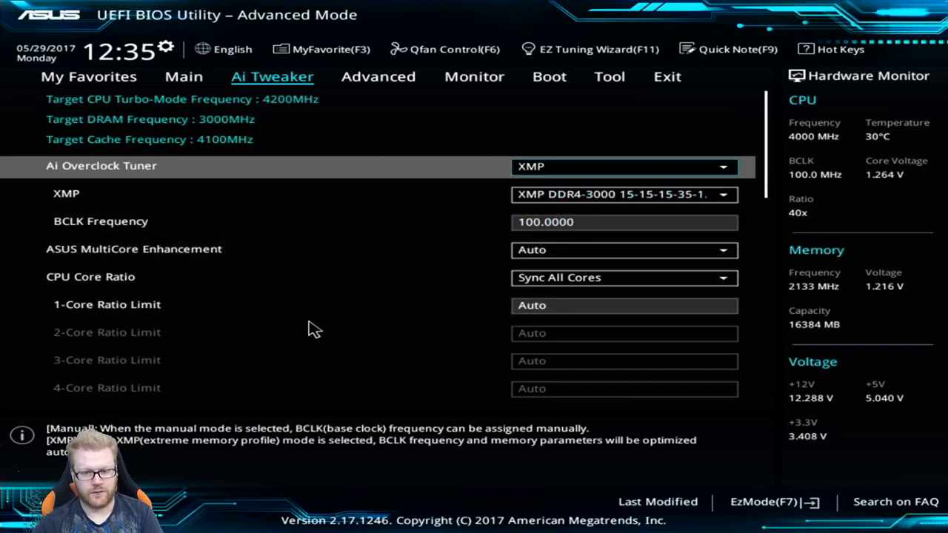
{"action": "mouse_move", "coordinate": [419, 312]}
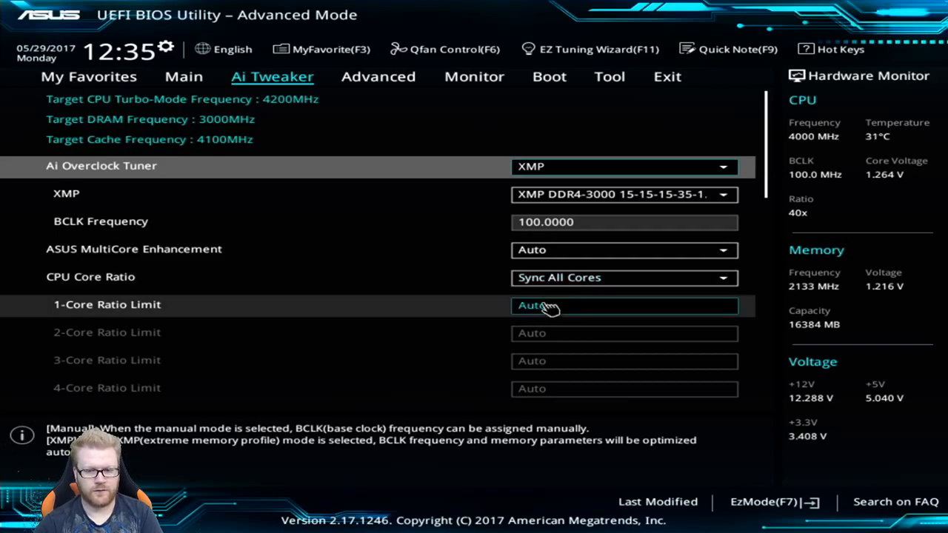
{"action": "type", "text": "45"}
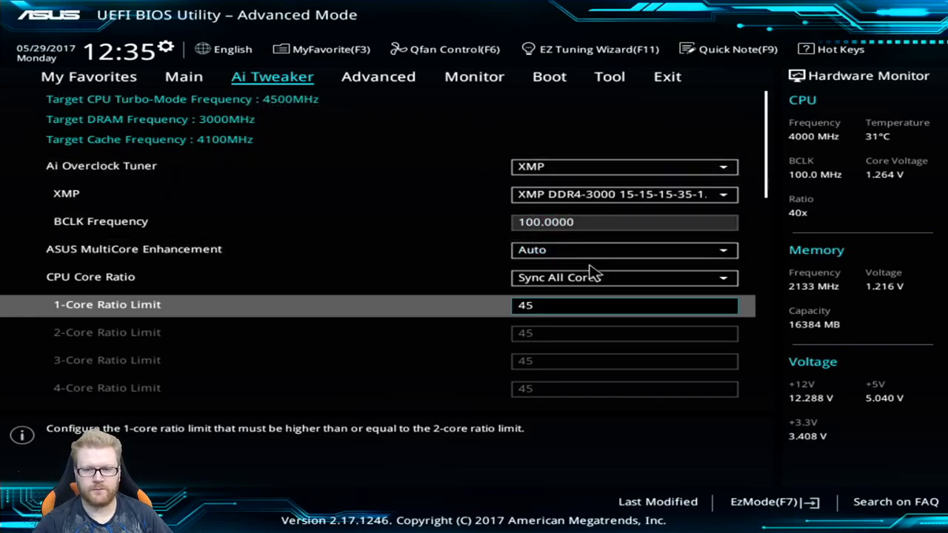
{"action": "mouse_move", "coordinate": [481, 237]}
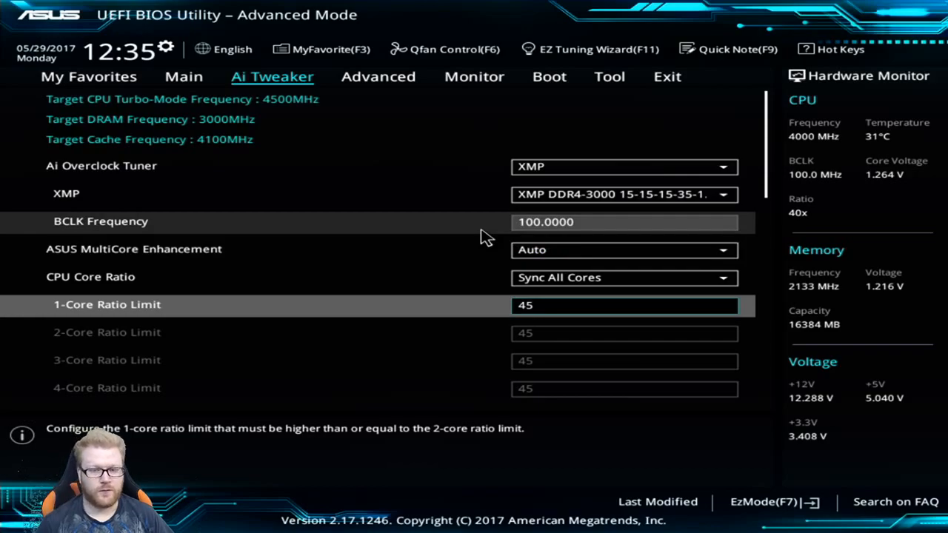
Set CPU Core/Cache Voltage to Manual Mode with a 1.320 V override
{"action": "scroll", "scroll_direction": "down", "scroll_amount": 3}
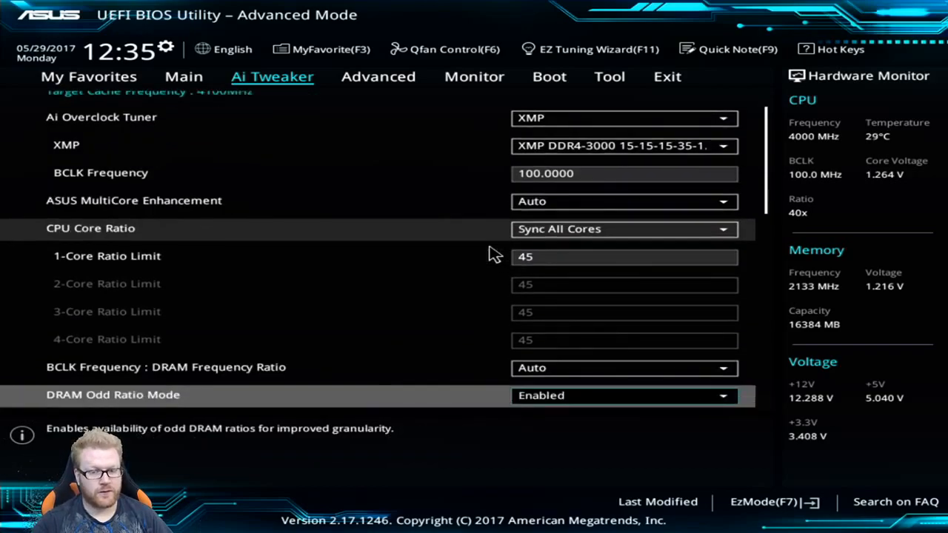
{"action": "scroll", "scroll_direction": "down", "scroll_amount": 3}
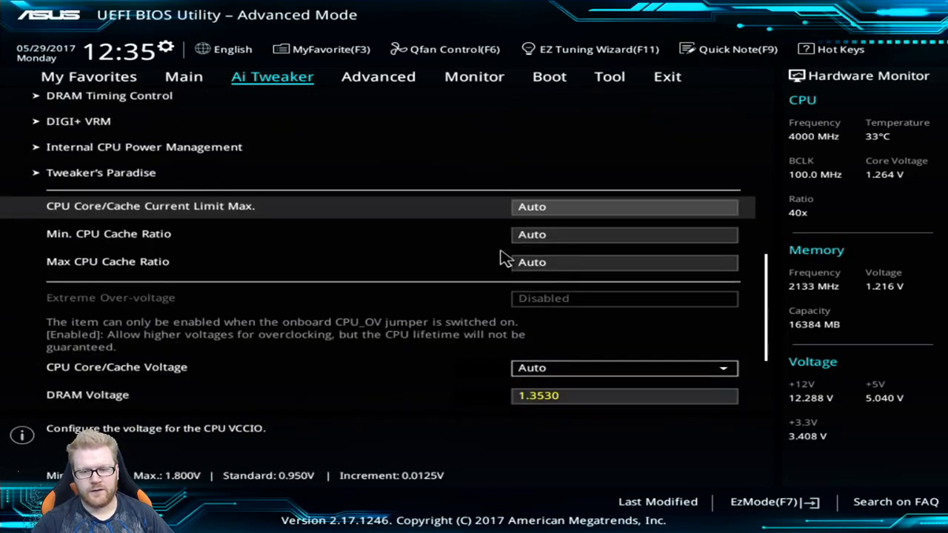
{"action": "scroll", "scroll_direction": "down", "scroll_amount": 3}
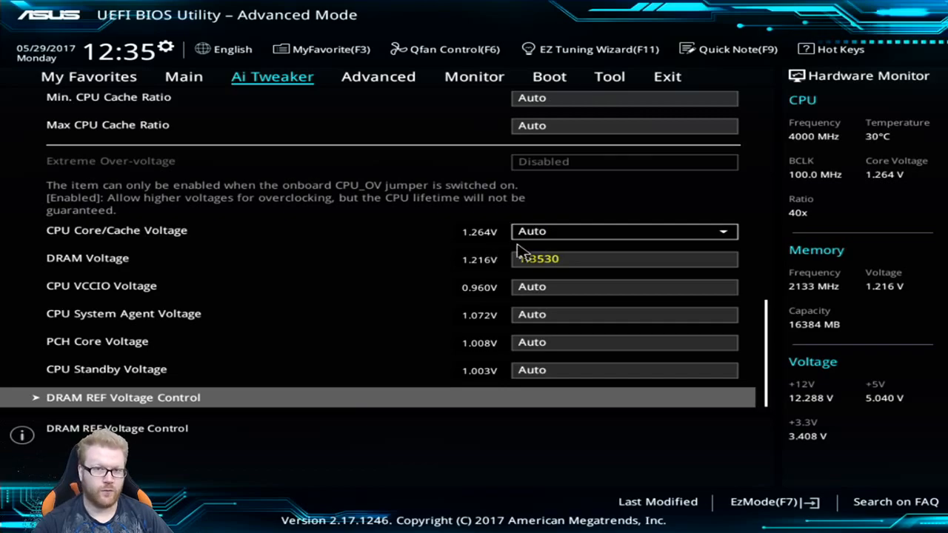
{"action": "left_click", "coordinate": [625, 231]}
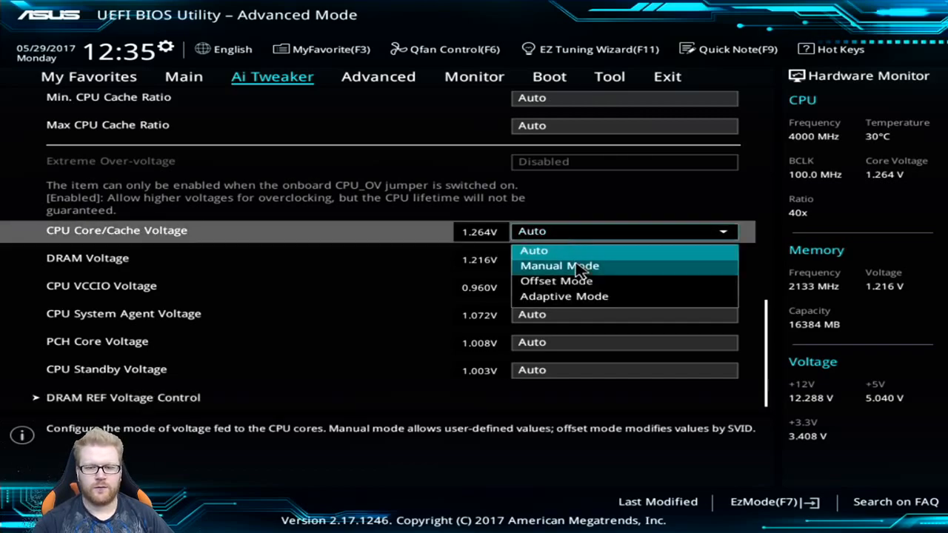
{"action": "left_click", "coordinate": [559, 266]}
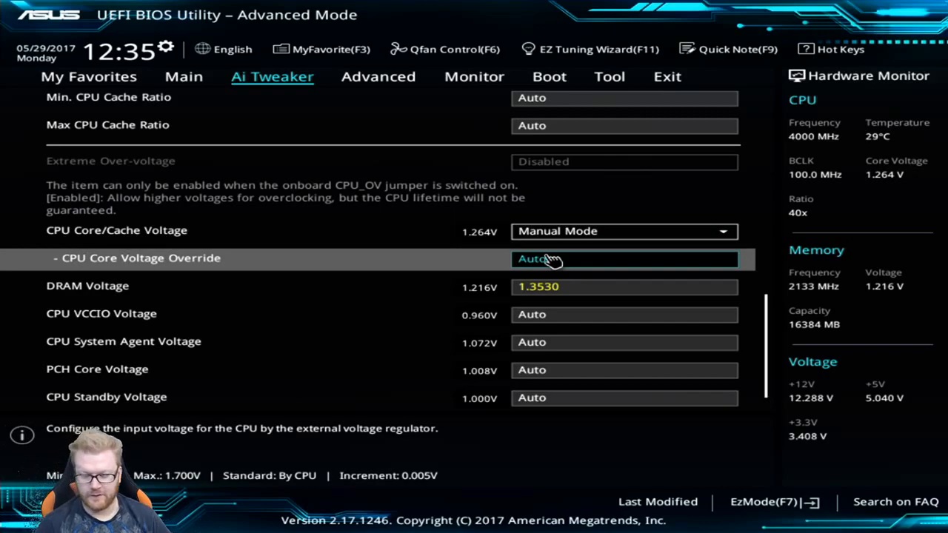
{"action": "type", "text": "1.320"}
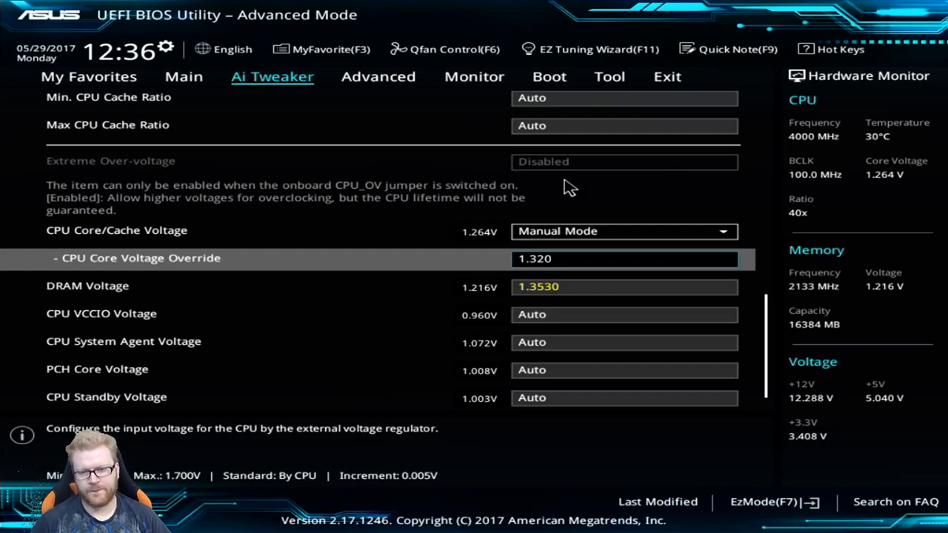
{"action": "mouse_move", "coordinate": [583, 217]}
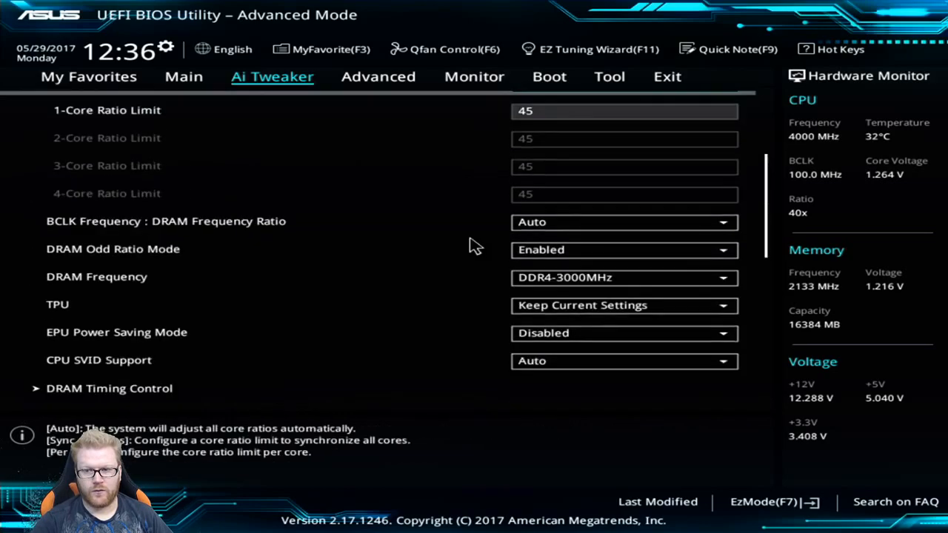
Save the BIOS changes and reset via Exit > Save Changes & Reset
{"action": "scroll", "scroll_direction": "up", "scroll_amount": 3}
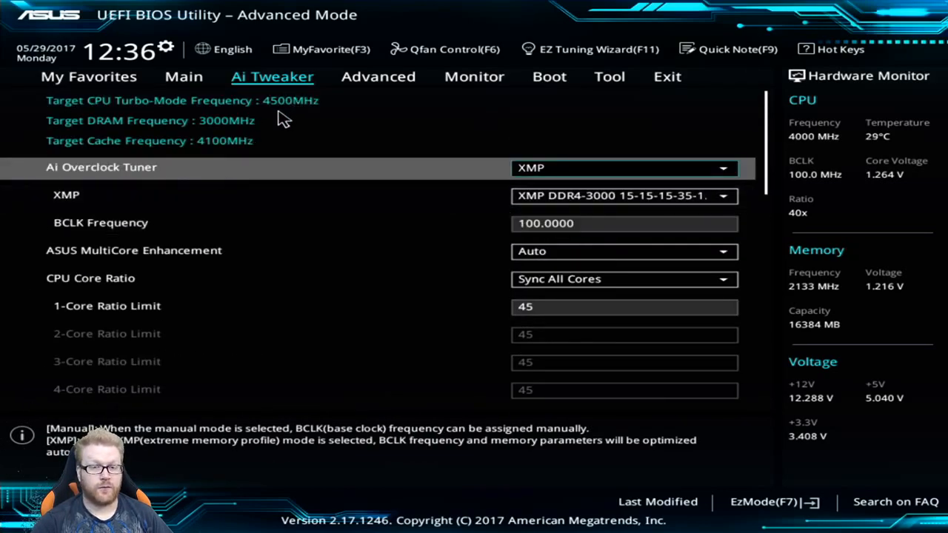
{"action": "mouse_move", "coordinate": [377, 124]}
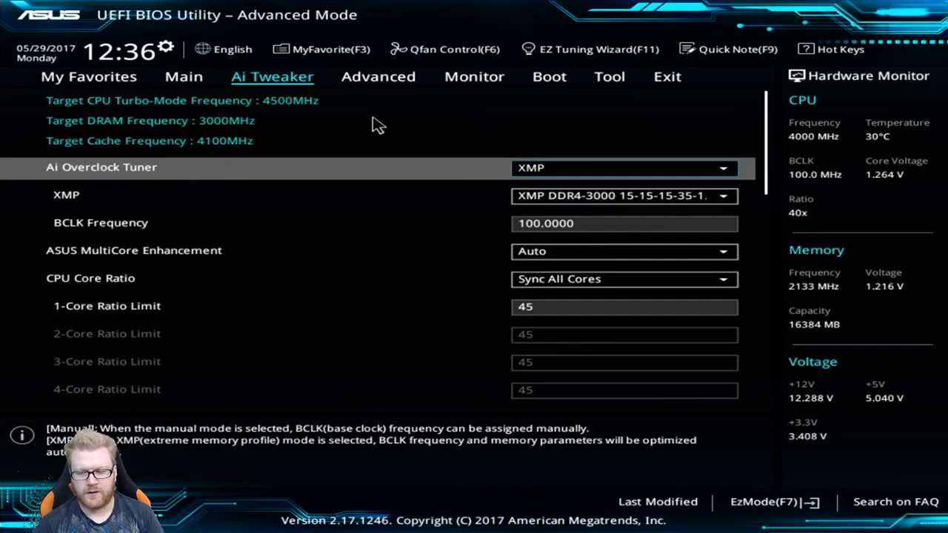
{"action": "left_click", "coordinate": [666, 76]}
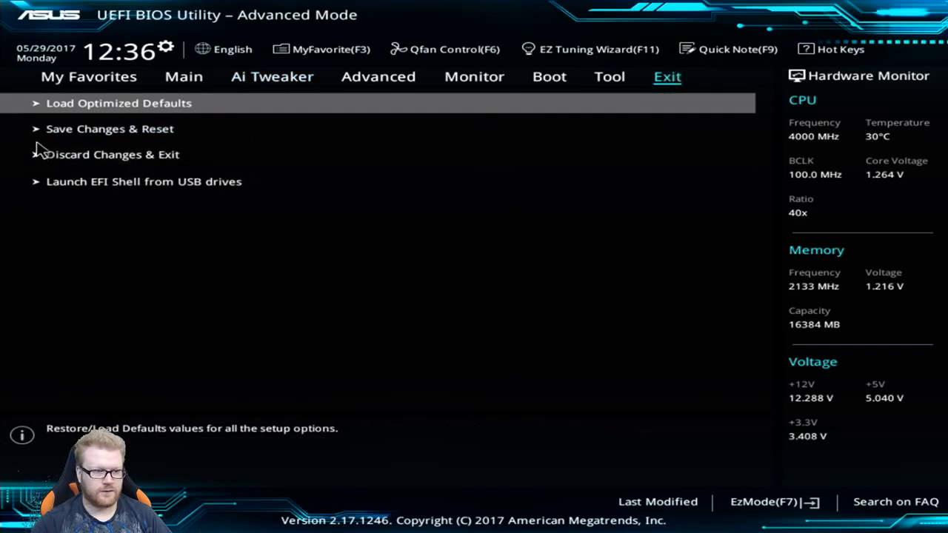
{"action": "left_click", "coordinate": [110, 128]}
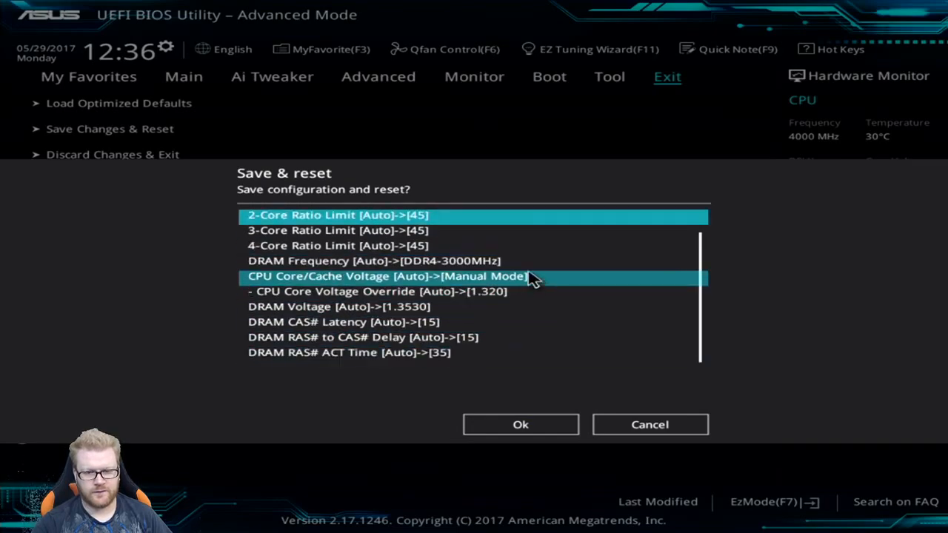
{"action": "left_click", "coordinate": [520, 425]}
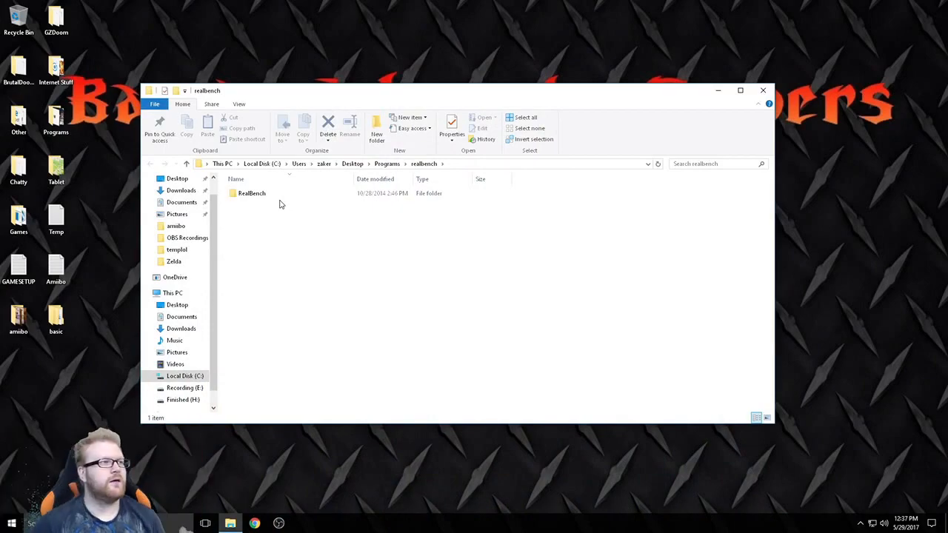
{"action": "mouse_move", "coordinate": [412, 234]}
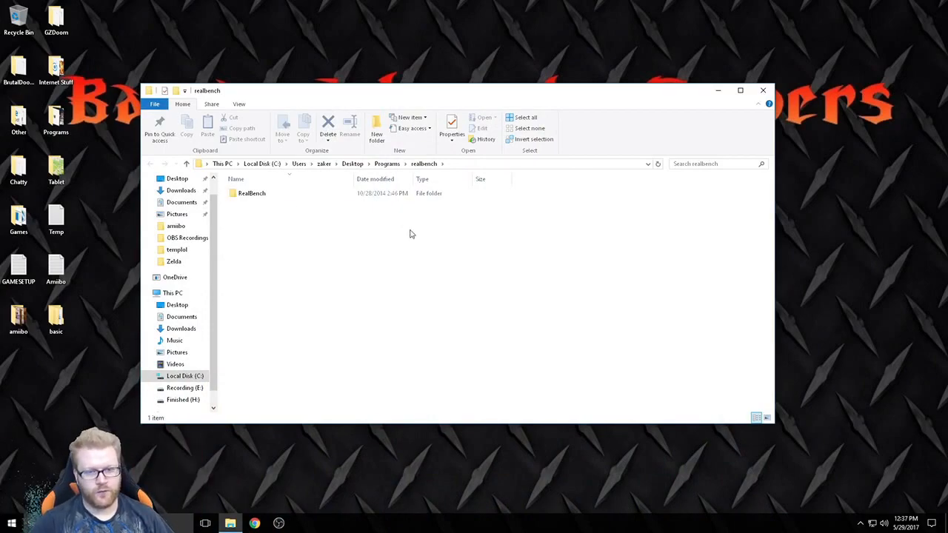
Open the RealBench folder and launch the RealBench executable
{"action": "double_click", "coordinate": [251, 192]}
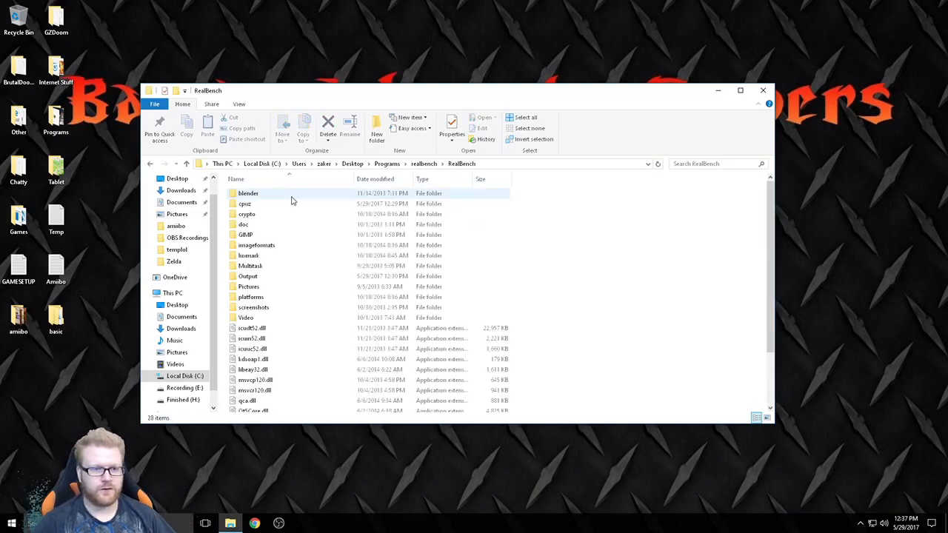
{"action": "double_click", "coordinate": [248, 193]}
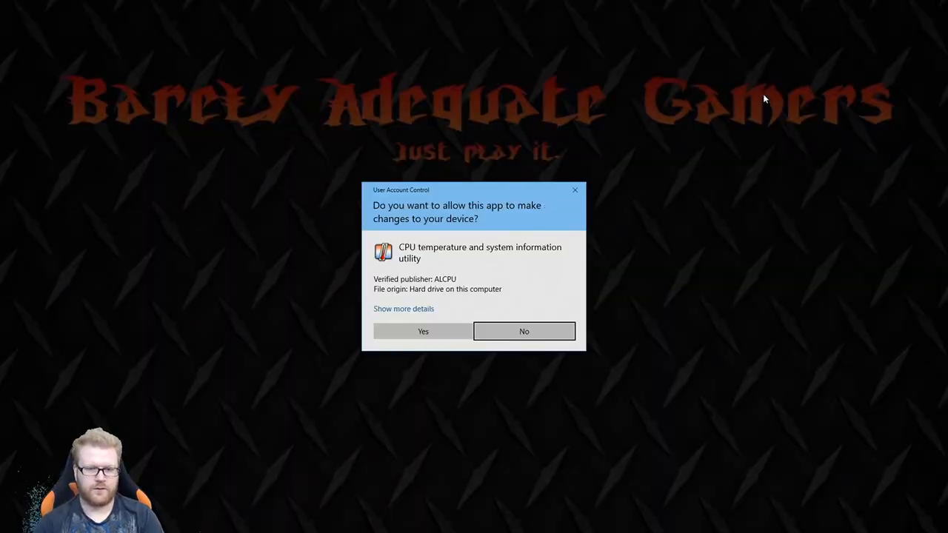
Allow the User Account Control prompt and dismiss the CPU-Z update notice
{"action": "left_click", "coordinate": [423, 331]}
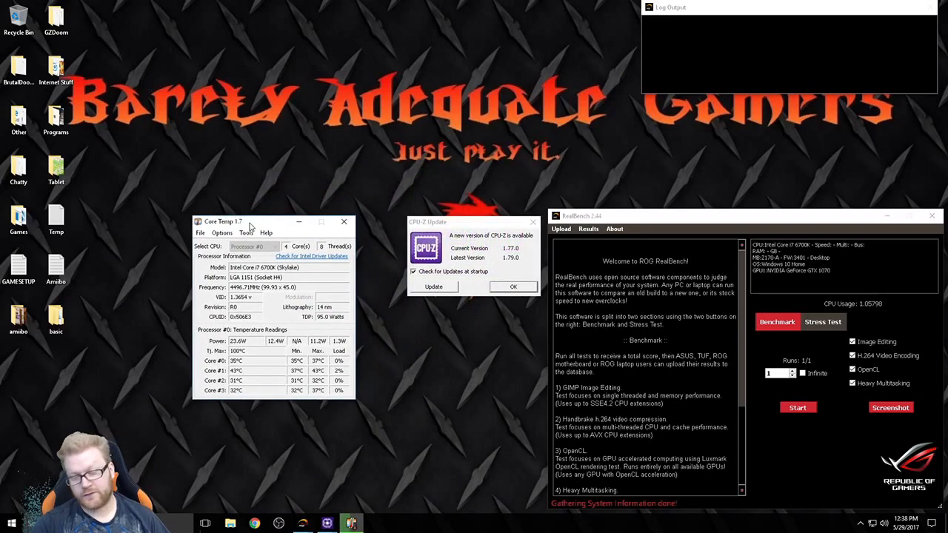
{"action": "left_click", "coordinate": [513, 286]}
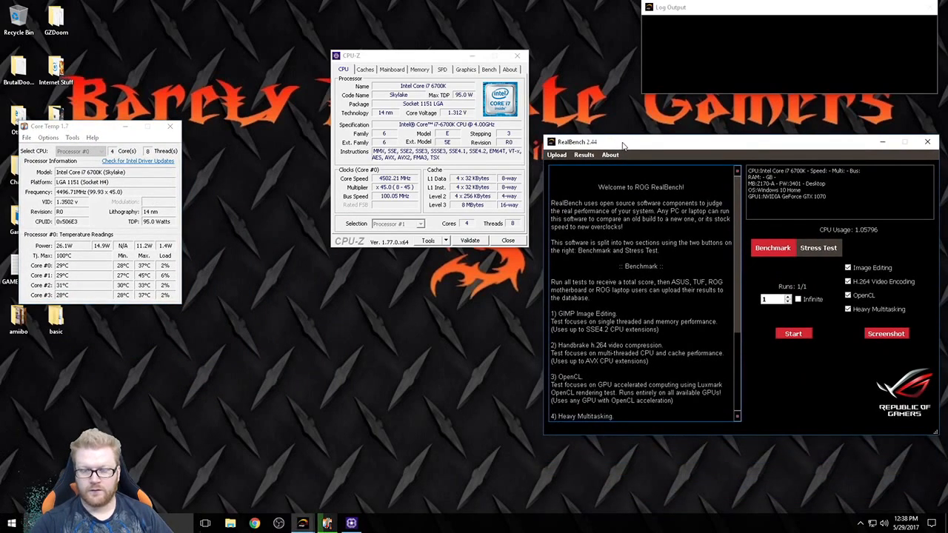
Start a RealBench stress test for 30 minutes using up to 8GB RAM
{"action": "left_click", "coordinate": [819, 247]}
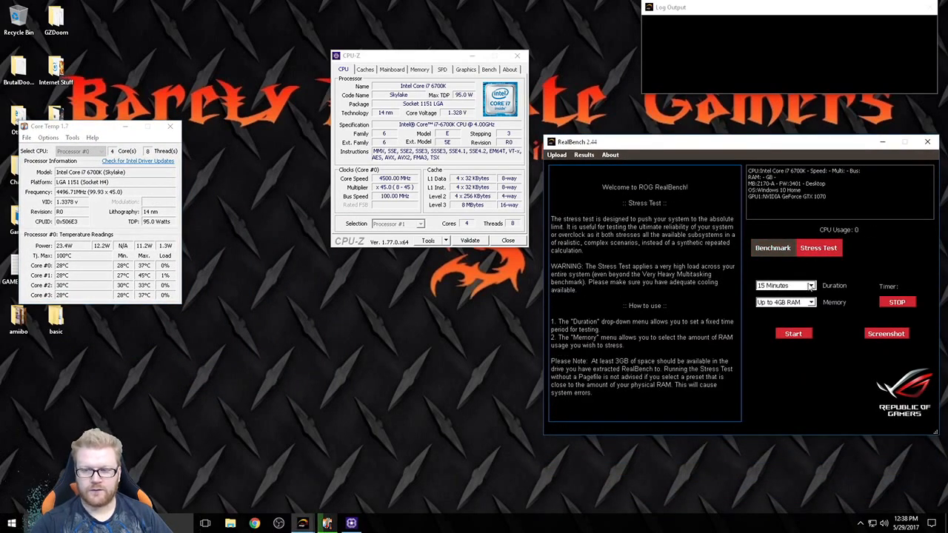
{"action": "left_click", "coordinate": [786, 285]}
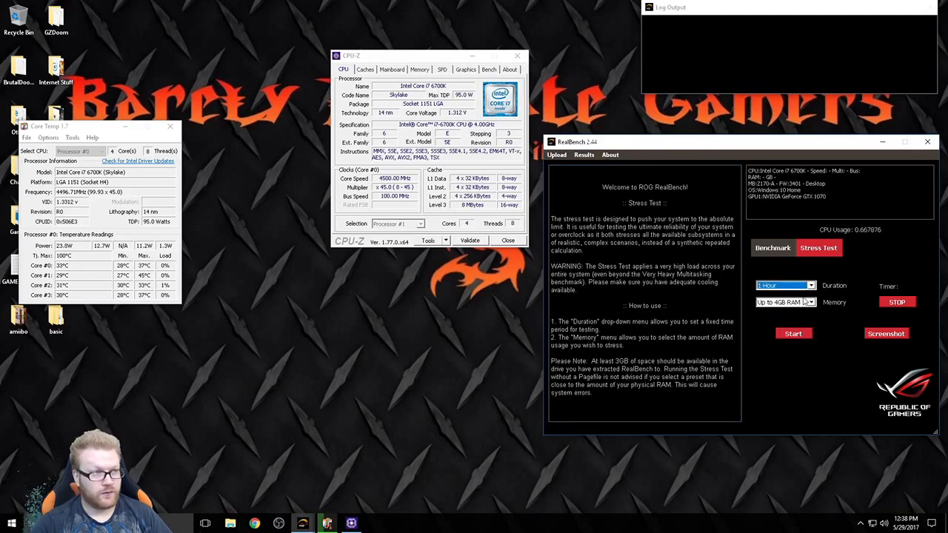
{"action": "left_click", "coordinate": [785, 285]}
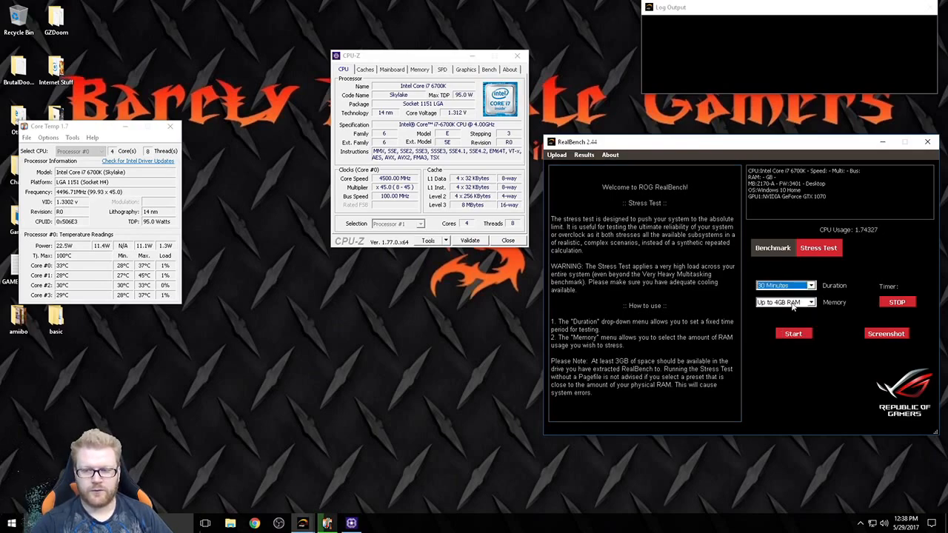
{"action": "left_click", "coordinate": [811, 302]}
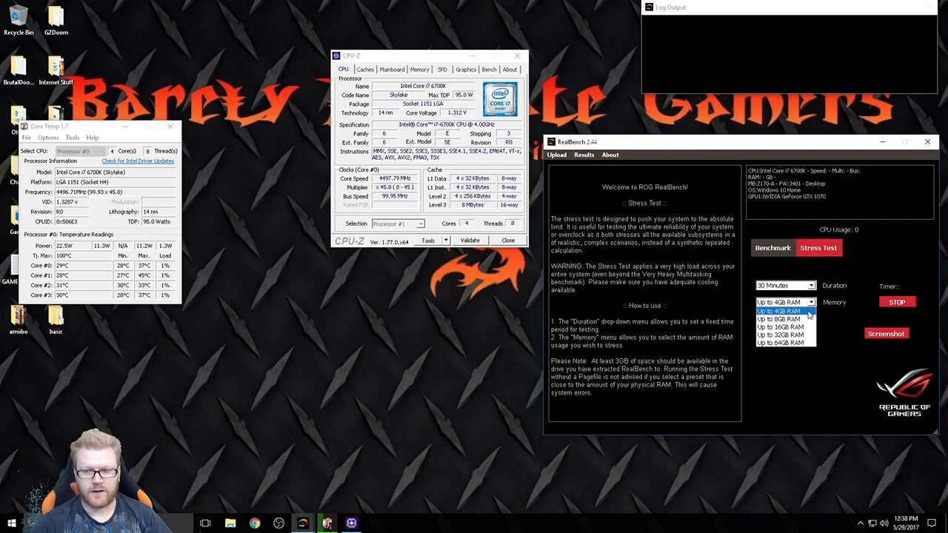
{"action": "left_click", "coordinate": [778, 318]}
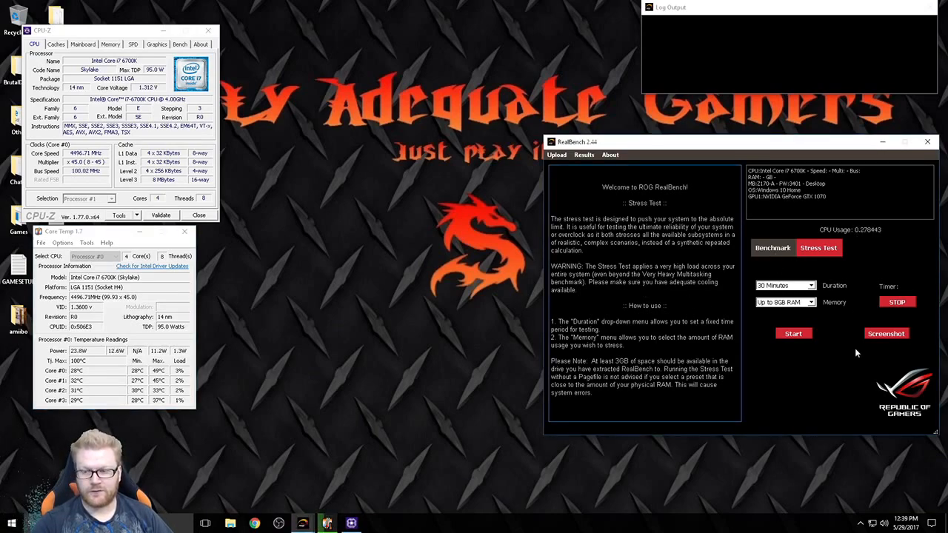
{"action": "left_click", "coordinate": [794, 334]}
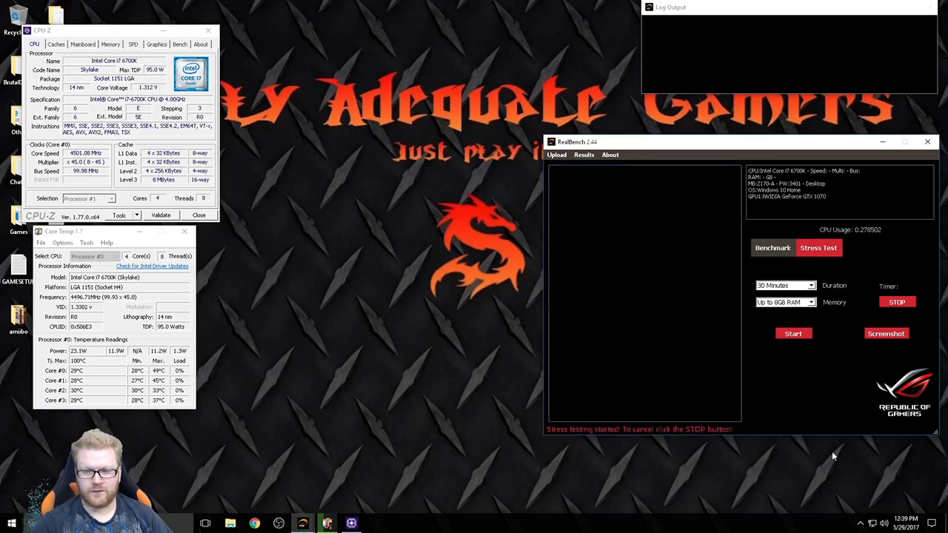